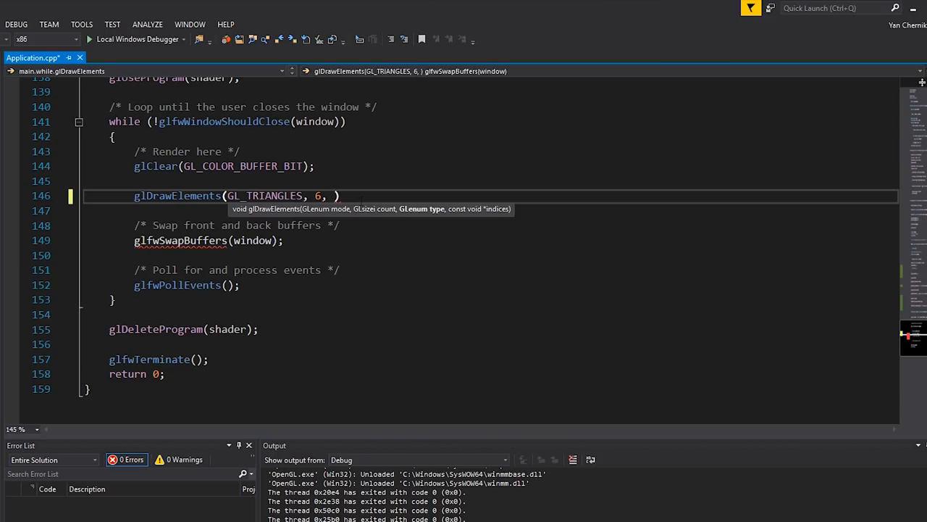
Give glDrawElements its GL_UNSIGNED_INT index type as the third argument
text(GL_UNSIGNED)
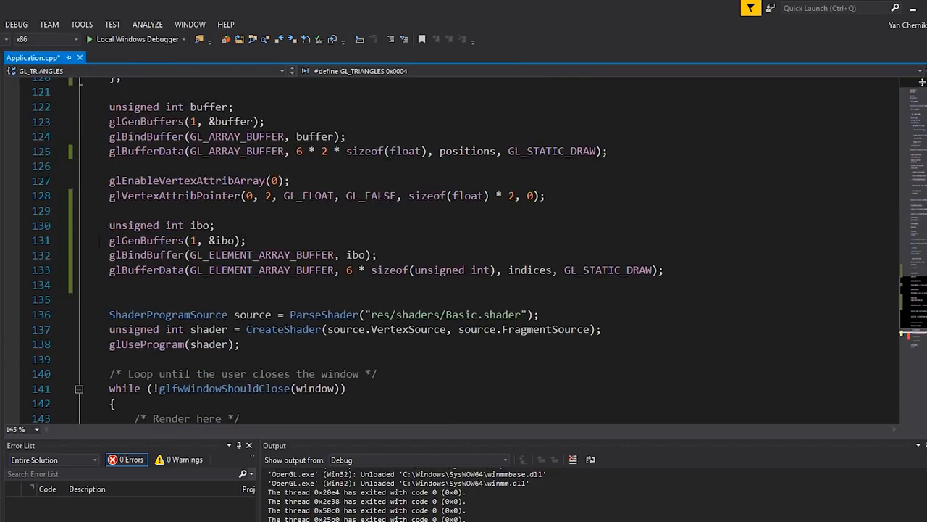
click(258, 255)
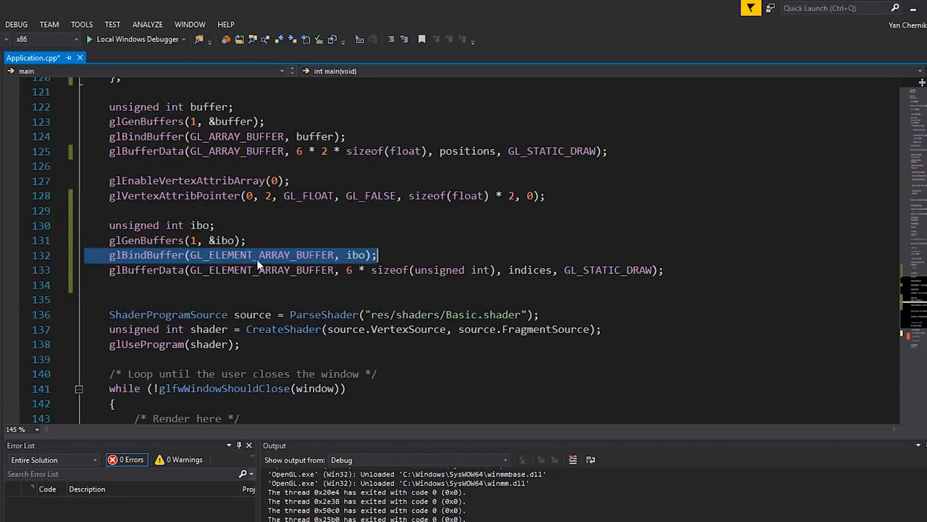
double_click(261, 255)
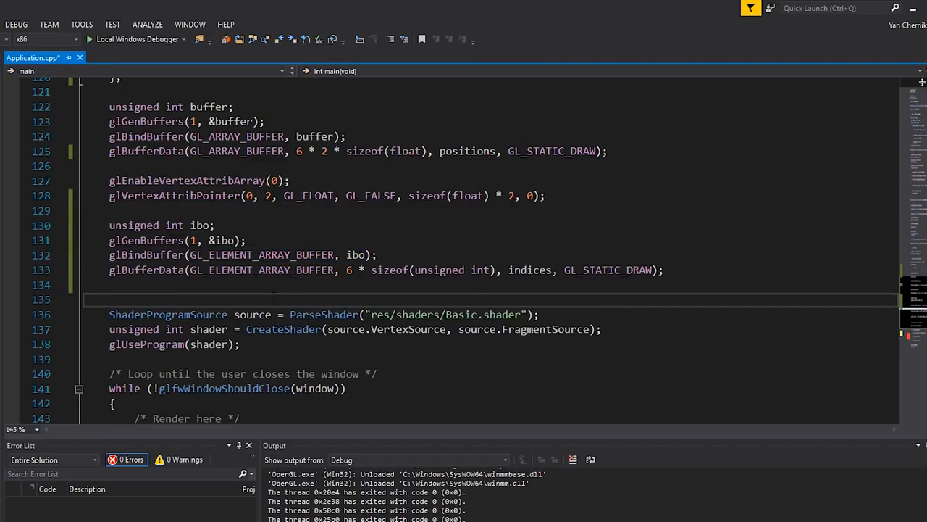
scroll(down, 3)
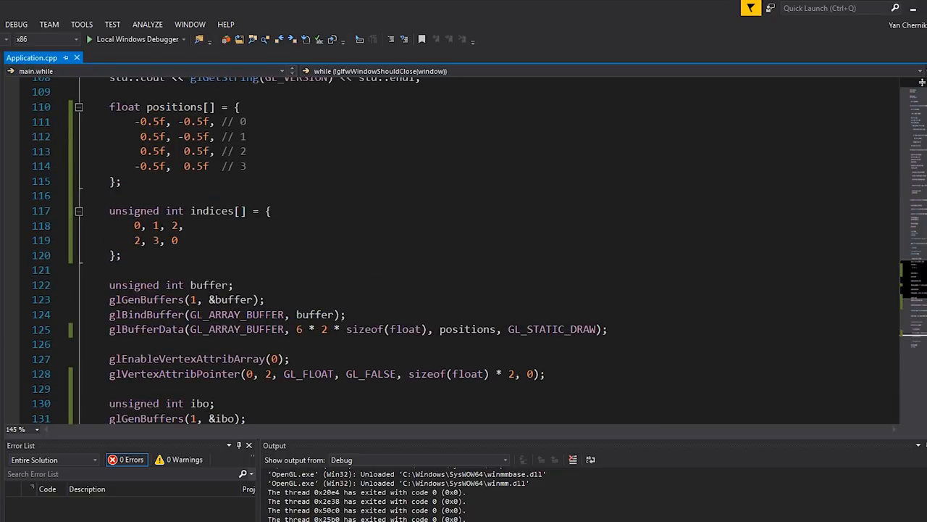
drag(108, 108, 109, 194)
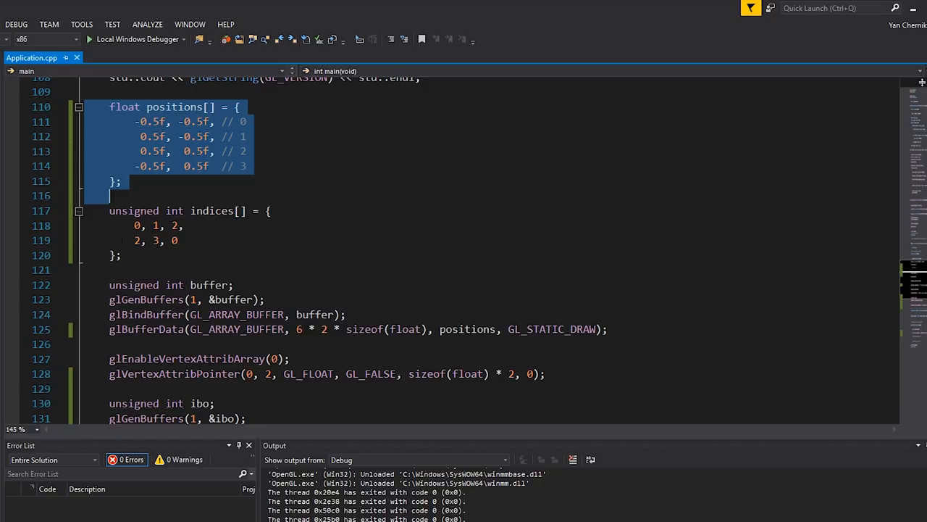